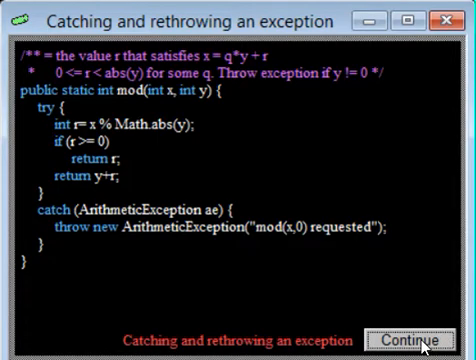
Step: Advance the lesson to reveal the general catch-block template below the mod method
click(404, 340)
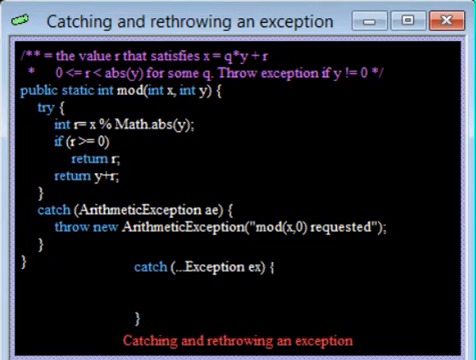
Step: Type "Get rid of some resources;" inside the general catch block
text(Get rid of :)
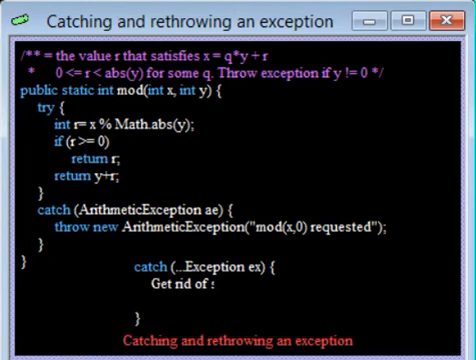
text(some resources;)
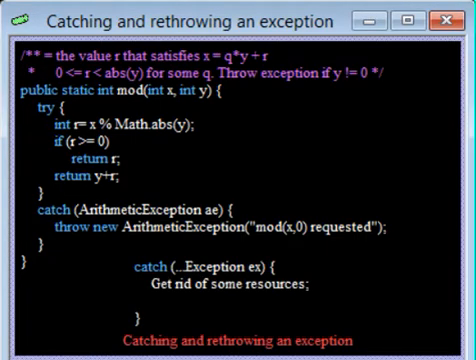